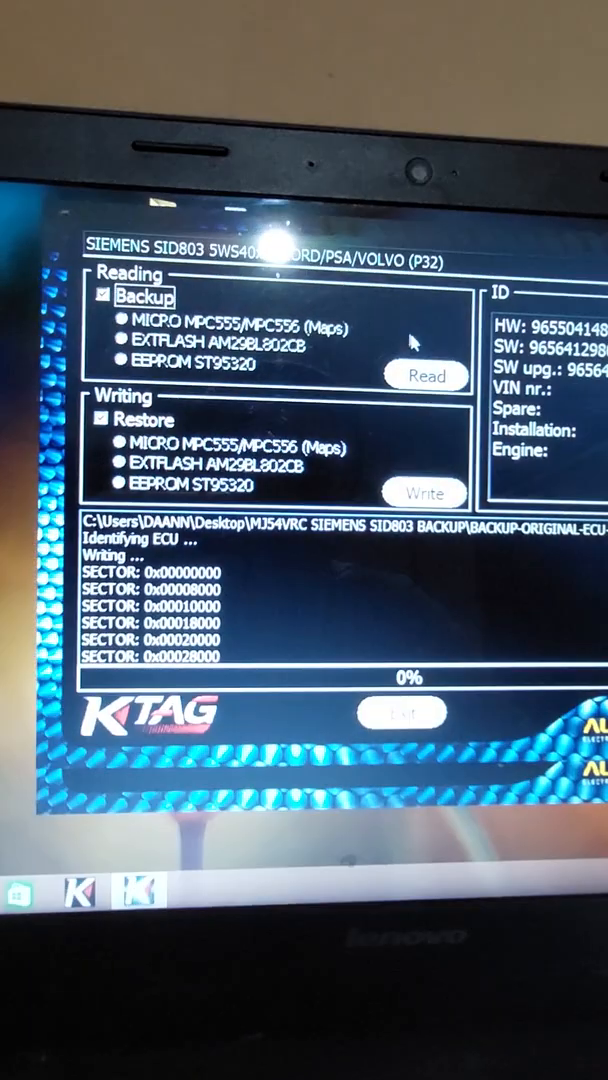
{"action": "left_click", "coordinate": [424, 376]}
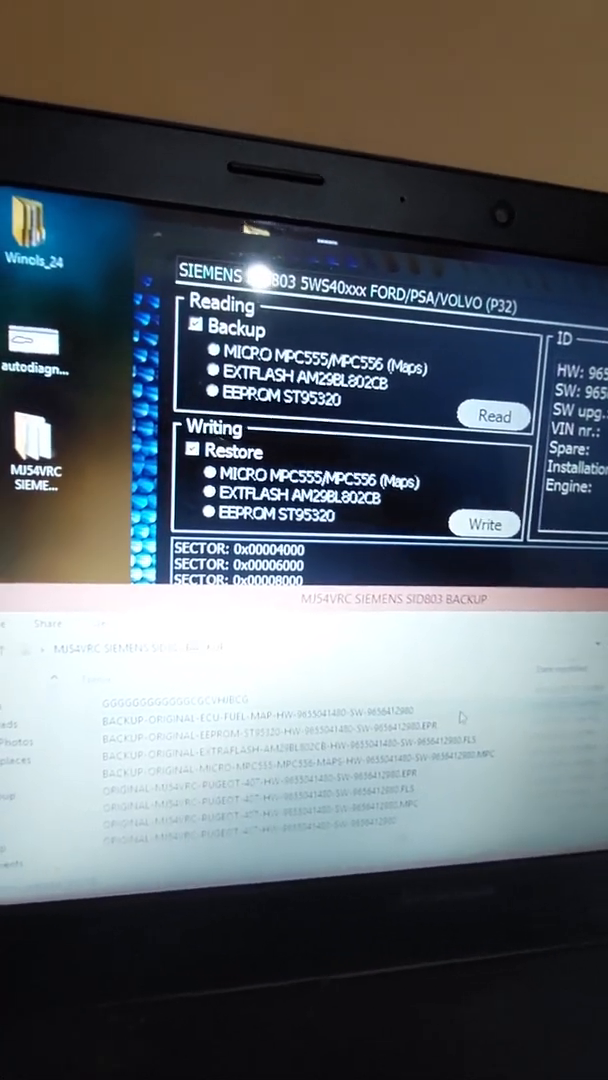
Select the Restore writing mode covering MICRO, EXTFLASH and EEPROM in KTAG
{"action": "left_click", "coordinate": [492, 416]}
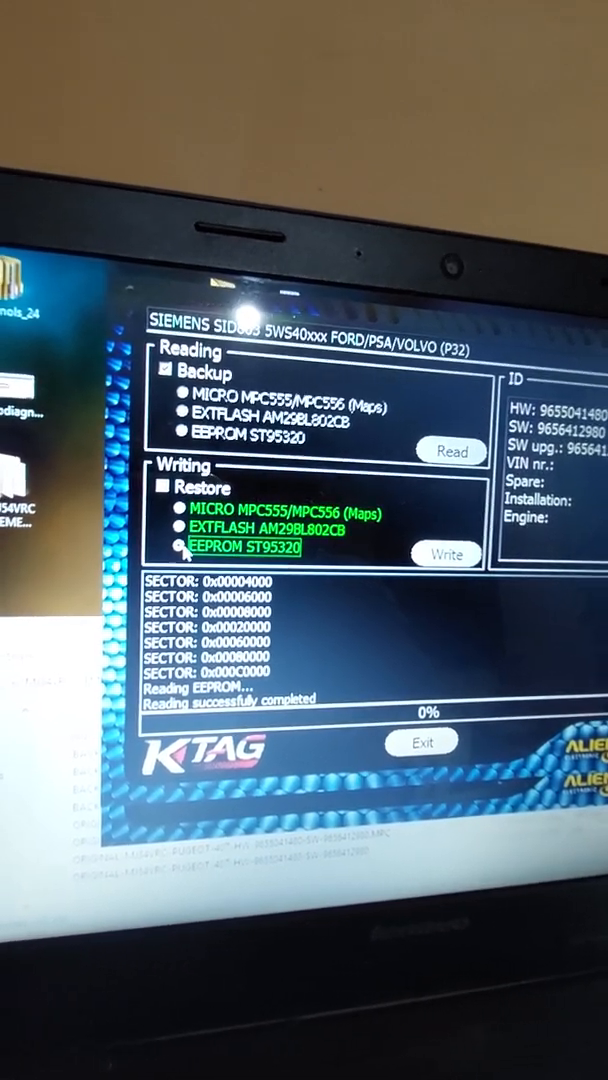
{"action": "left_click", "coordinate": [166, 490]}
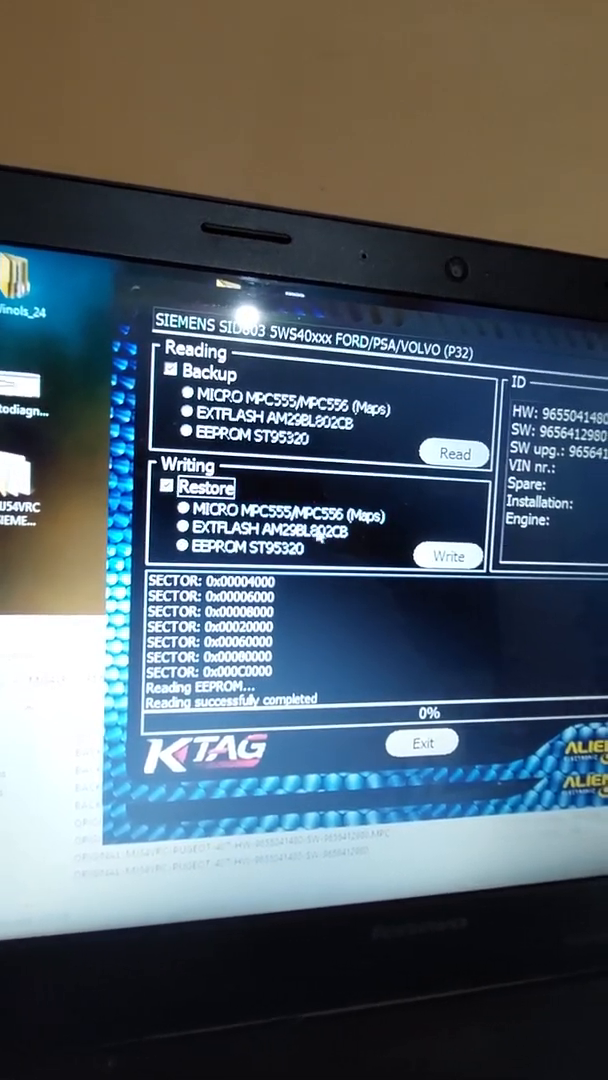